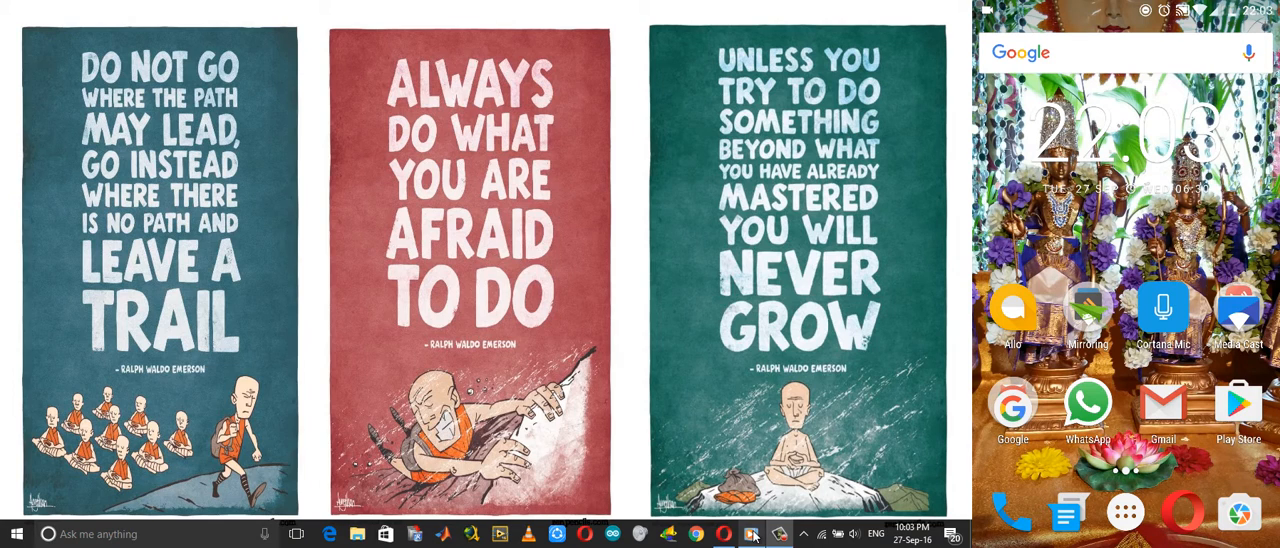
Open Windows Media Player and confirm 'Allow remote control' and automatic device playback are enabled.
{"action": "left_click", "coordinate": [751, 533]}
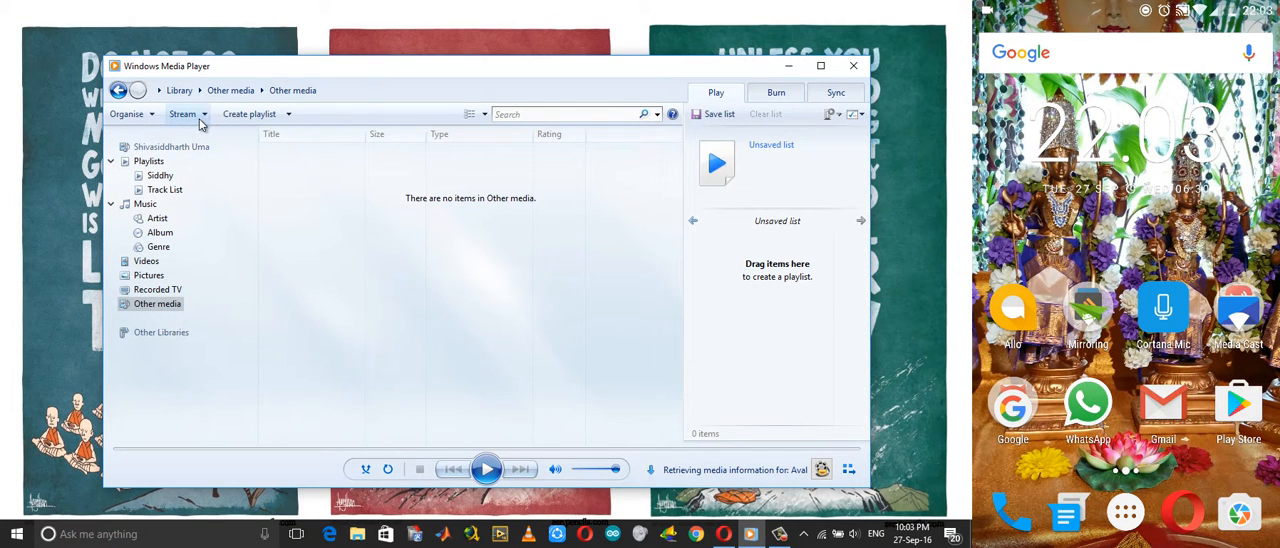
{"action": "left_click", "coordinate": [184, 113]}
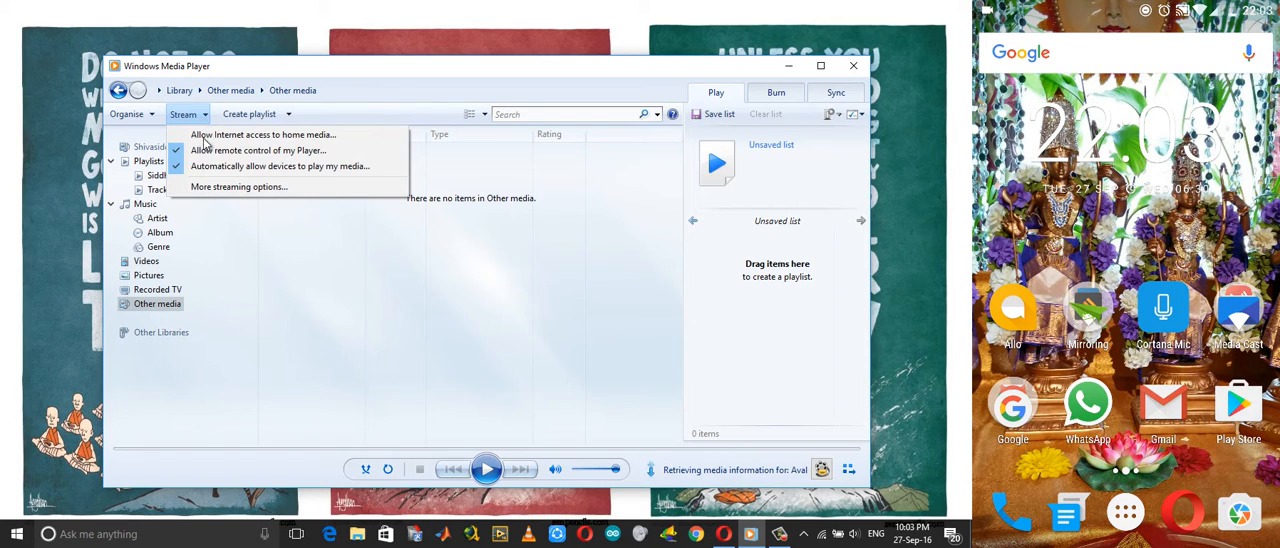
{"action": "mouse_move", "coordinate": [258, 150]}
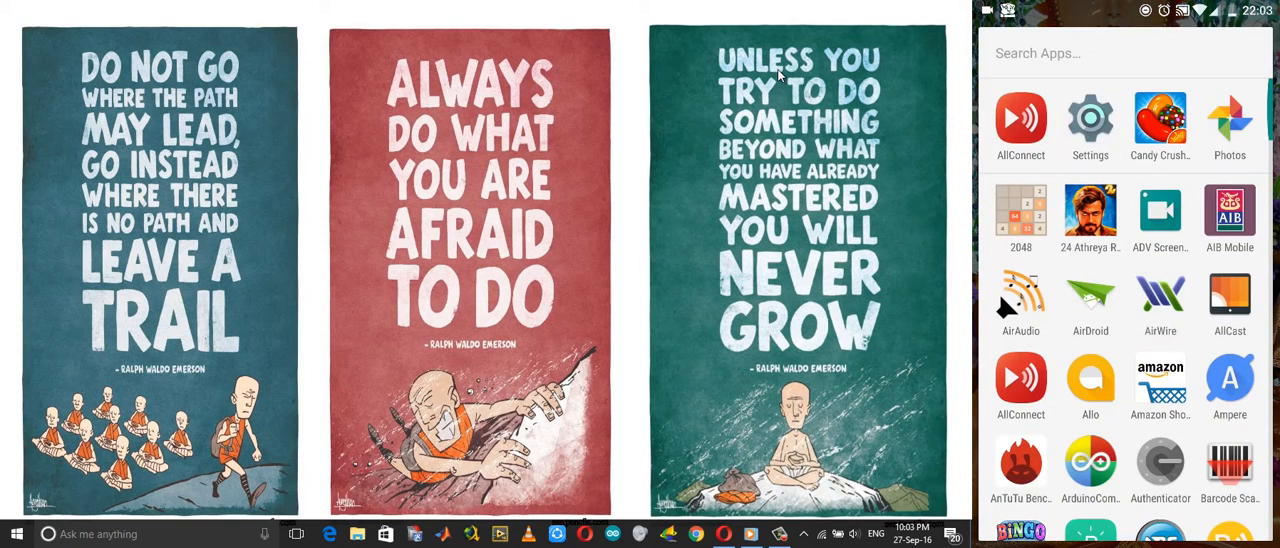
Launch the YouTube app from the phone's app drawer.
{"action": "left_click", "coordinate": [1020, 118]}
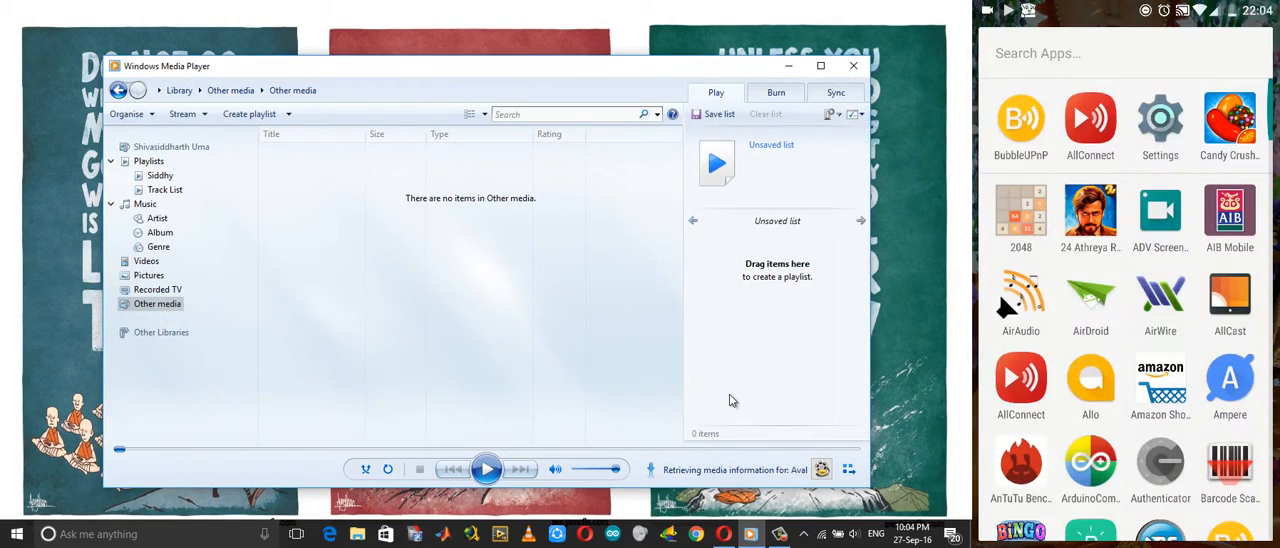
{"action": "scroll", "scroll_direction": "down", "scroll_amount": 3}
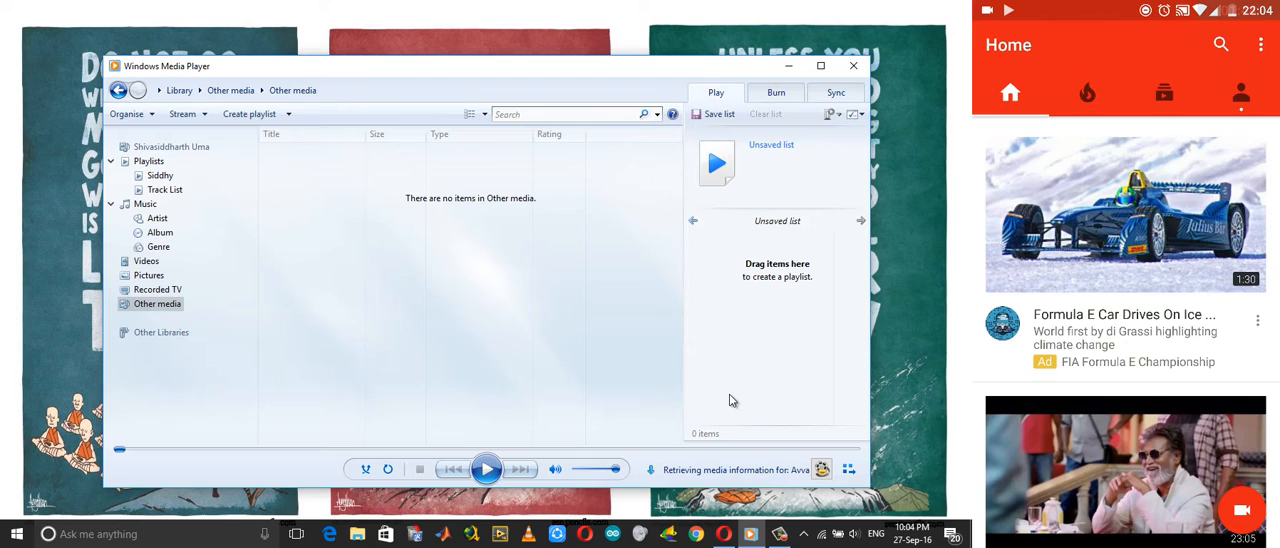
Open the 'Opera 40 The Browser With VPN Built-In' video from my Videos and show its share options.
{"action": "left_click", "coordinate": [1241, 92]}
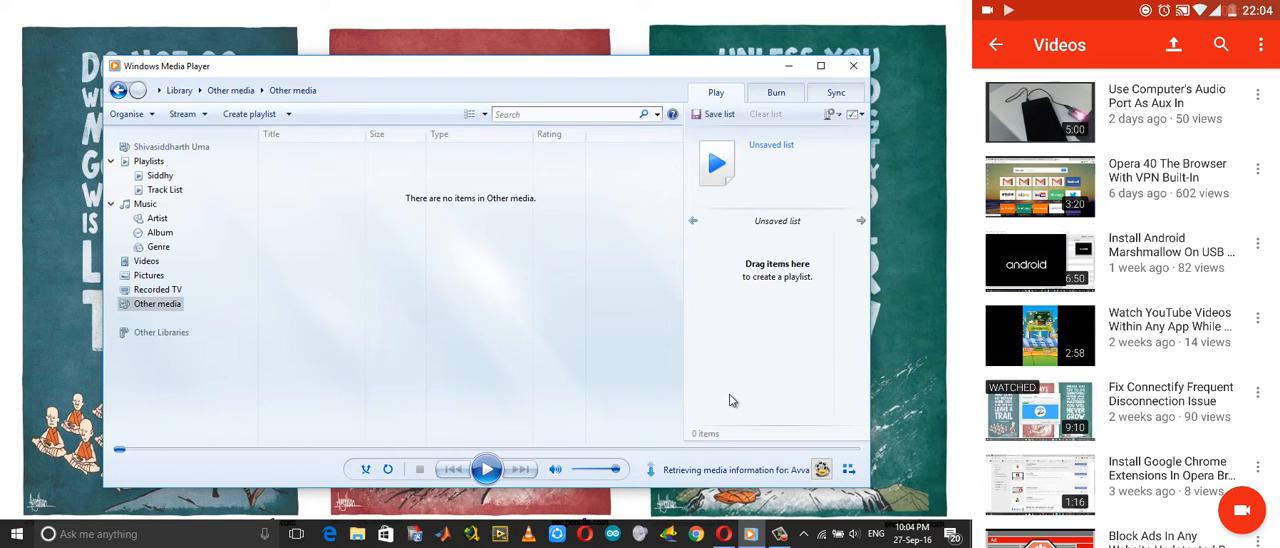
{"action": "left_click", "coordinate": [1170, 187]}
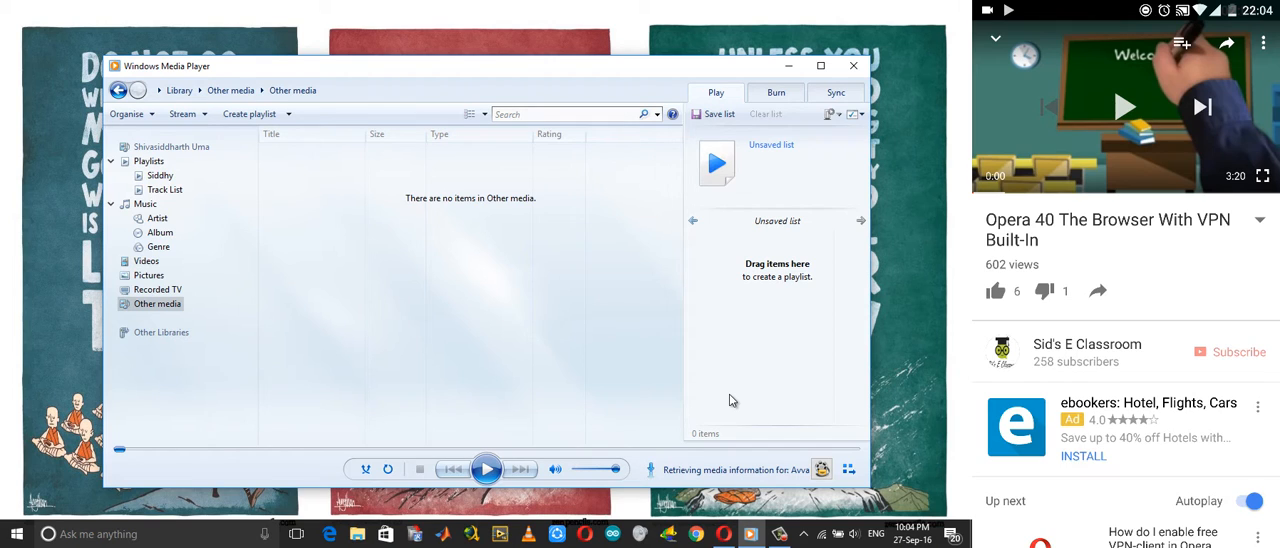
{"action": "left_click", "coordinate": [1227, 43]}
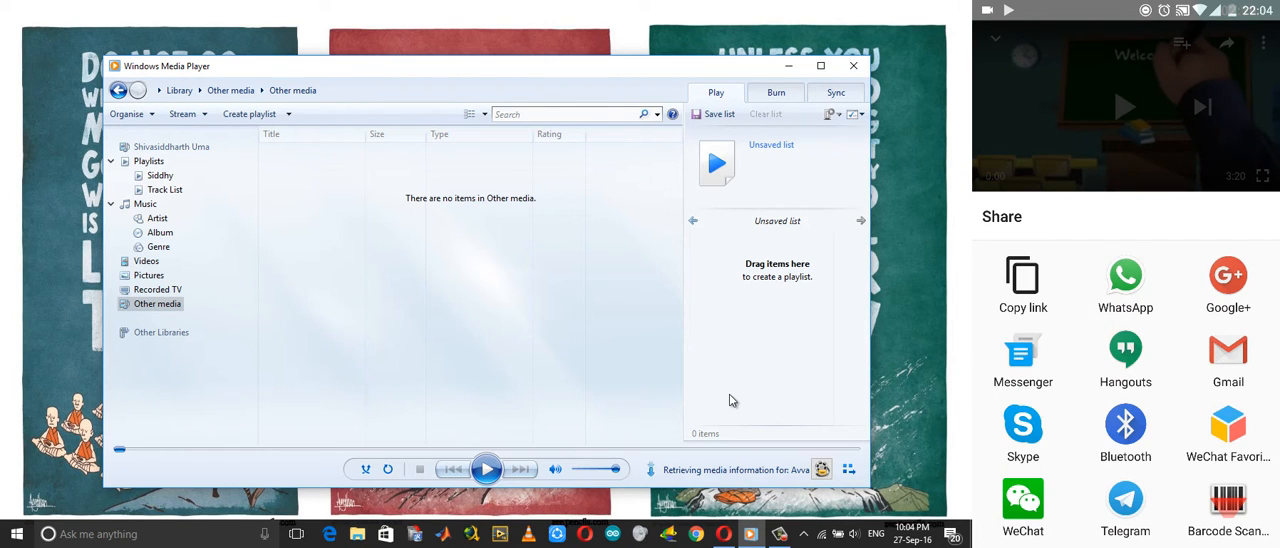
Scroll the Share sheet to BubbleUPnP and share the Opera 40 video to it.
{"action": "scroll", "scroll_direction": "down", "scroll_amount": 3}
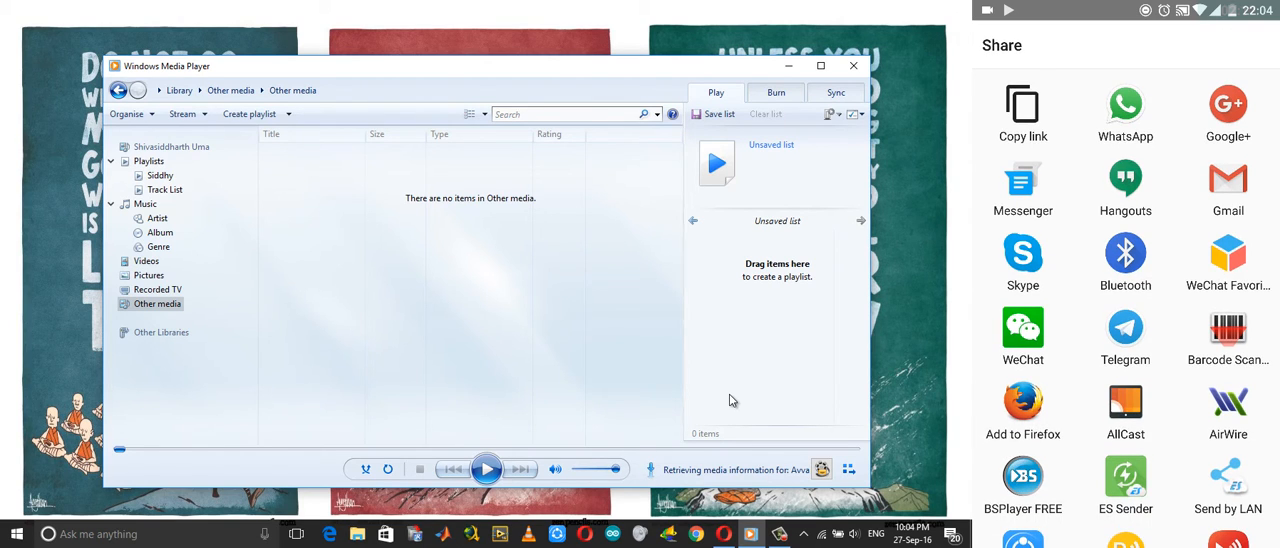
{"action": "scroll", "scroll_direction": "down", "scroll_amount": 3}
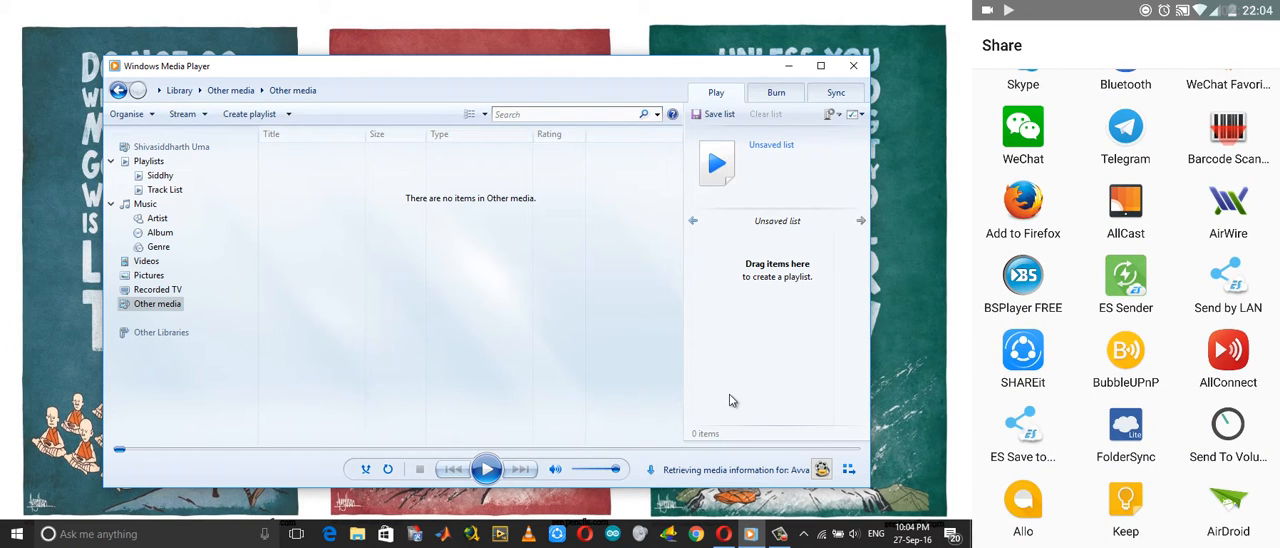
{"action": "scroll", "scroll_direction": "down", "scroll_amount": 3}
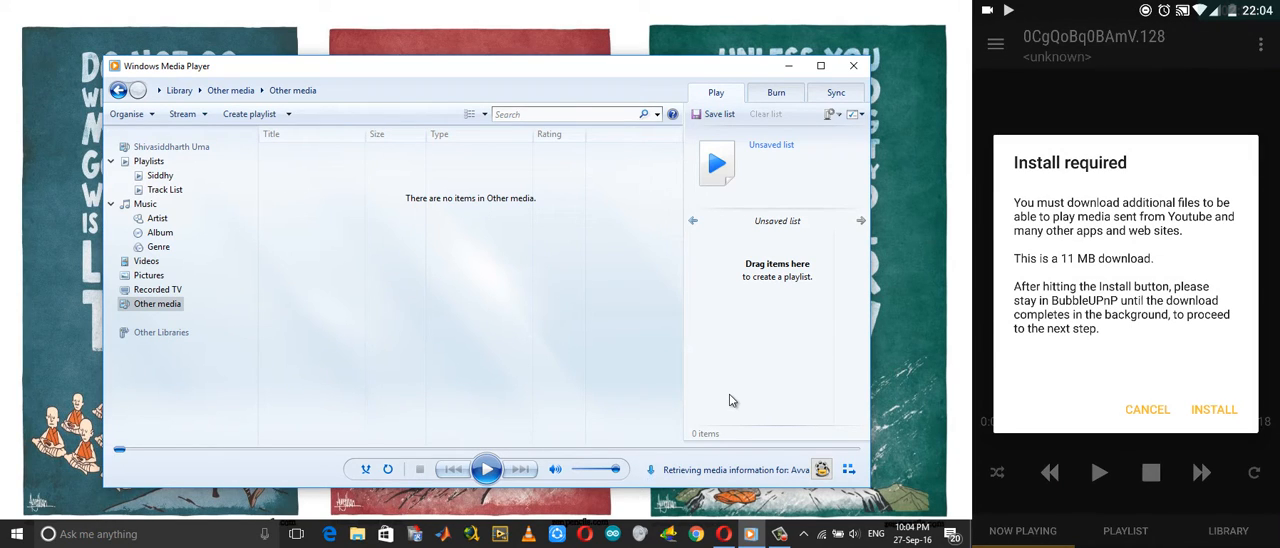
Install BubbleUPnP's 11 MB media-link add-on and dismiss the success message.
{"action": "left_click", "coordinate": [1147, 409]}
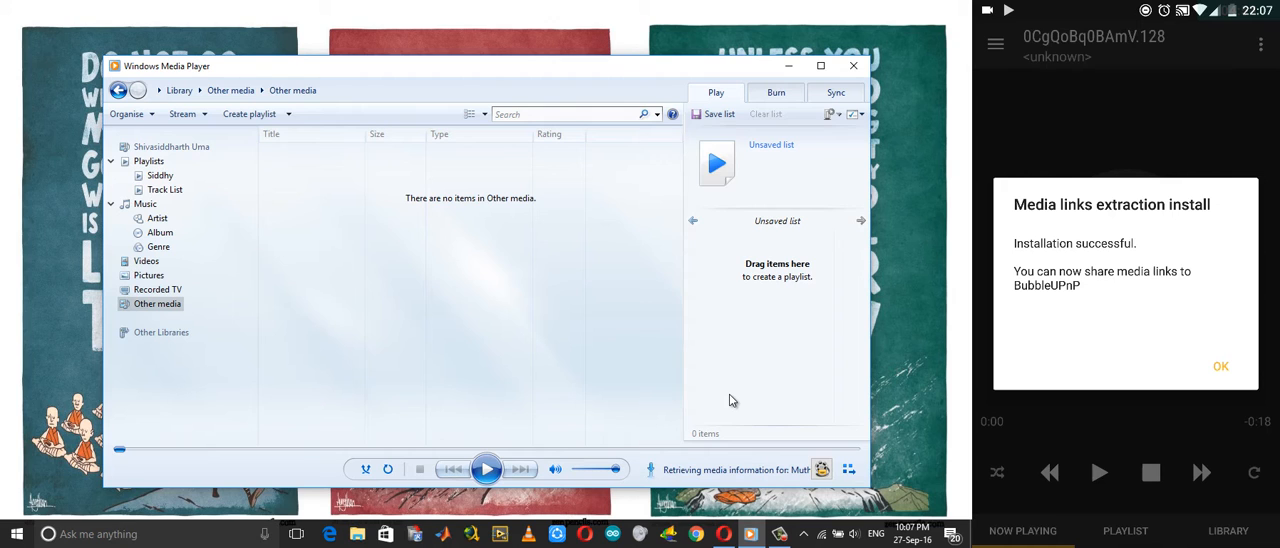
{"action": "left_click", "coordinate": [1221, 366]}
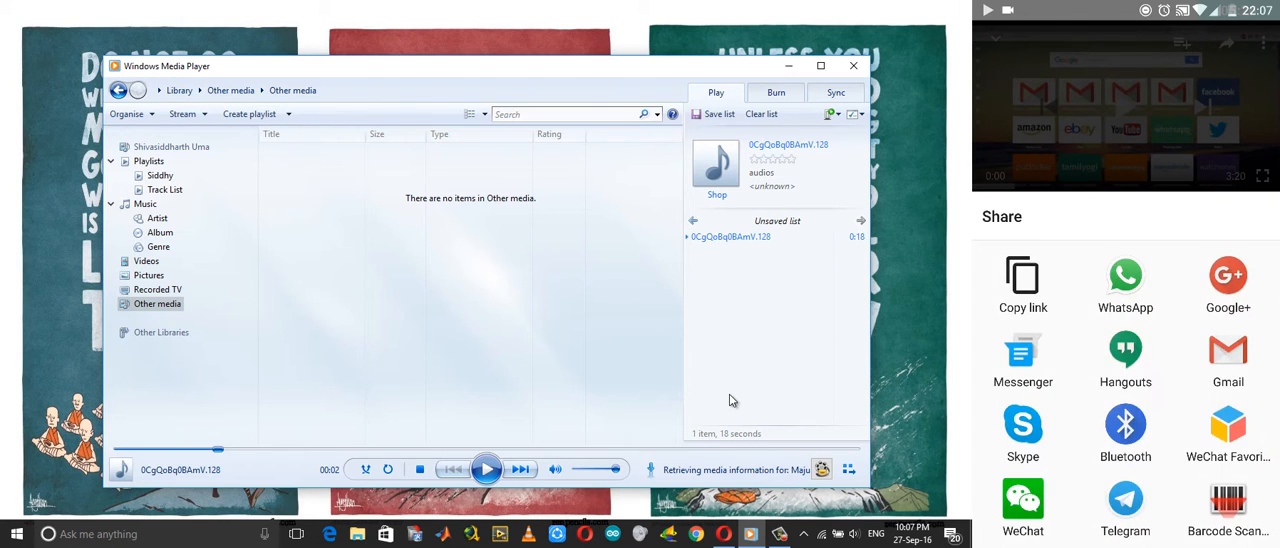
Start, pause and resume the Opera 40 video on the PC using BubbleUPnP's Play/Pause button.
{"action": "scroll", "scroll_direction": "down", "scroll_amount": 3}
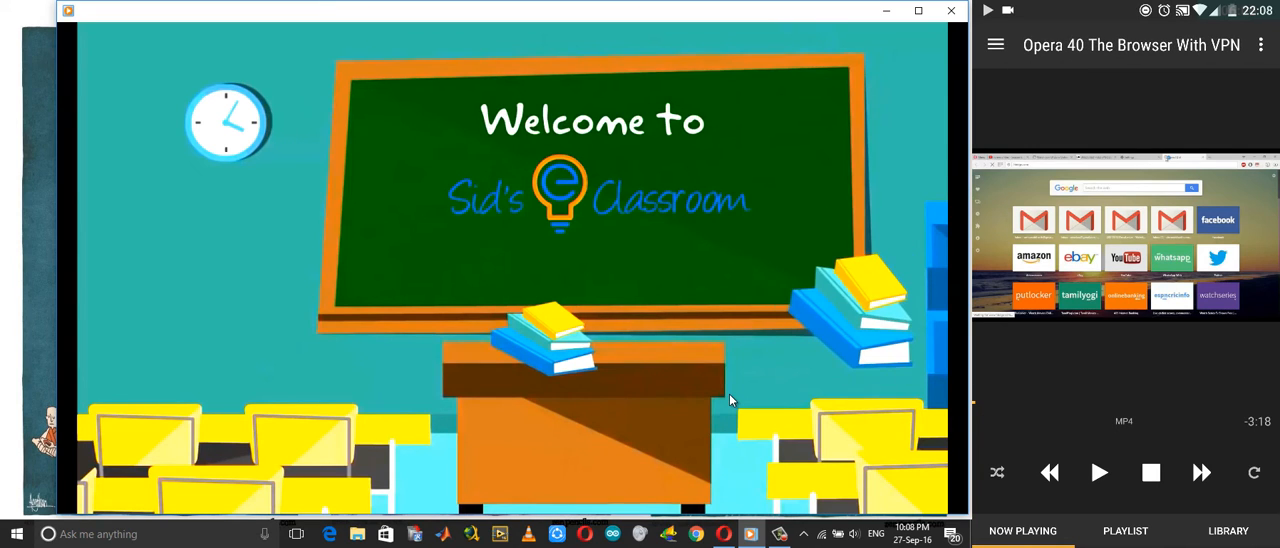
{"action": "left_click", "coordinate": [1098, 472]}
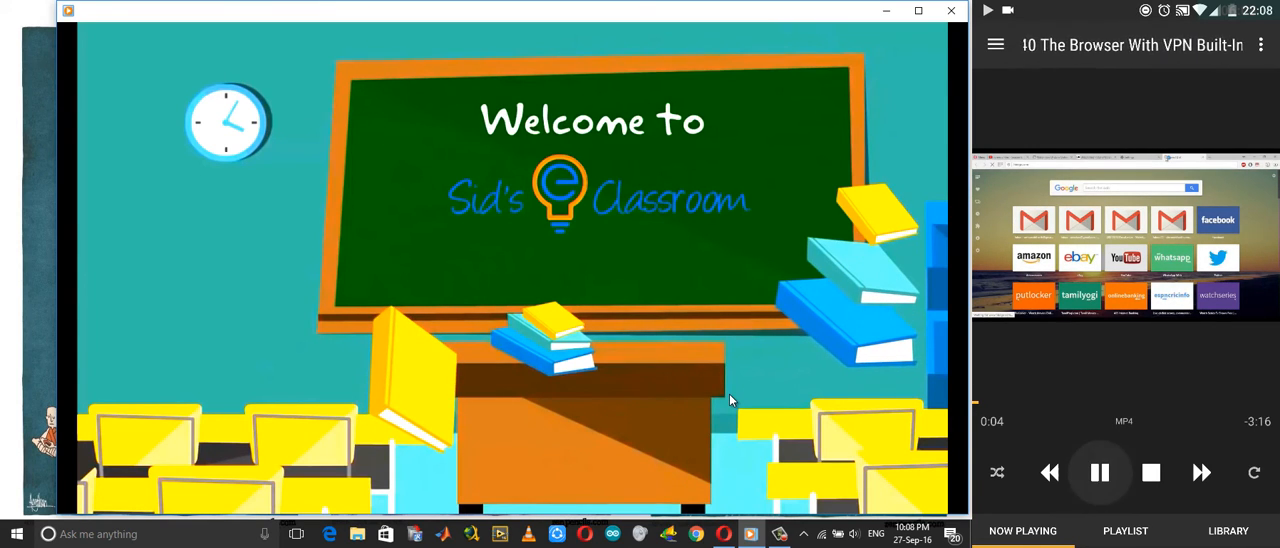
{"action": "left_click", "coordinate": [1099, 472]}
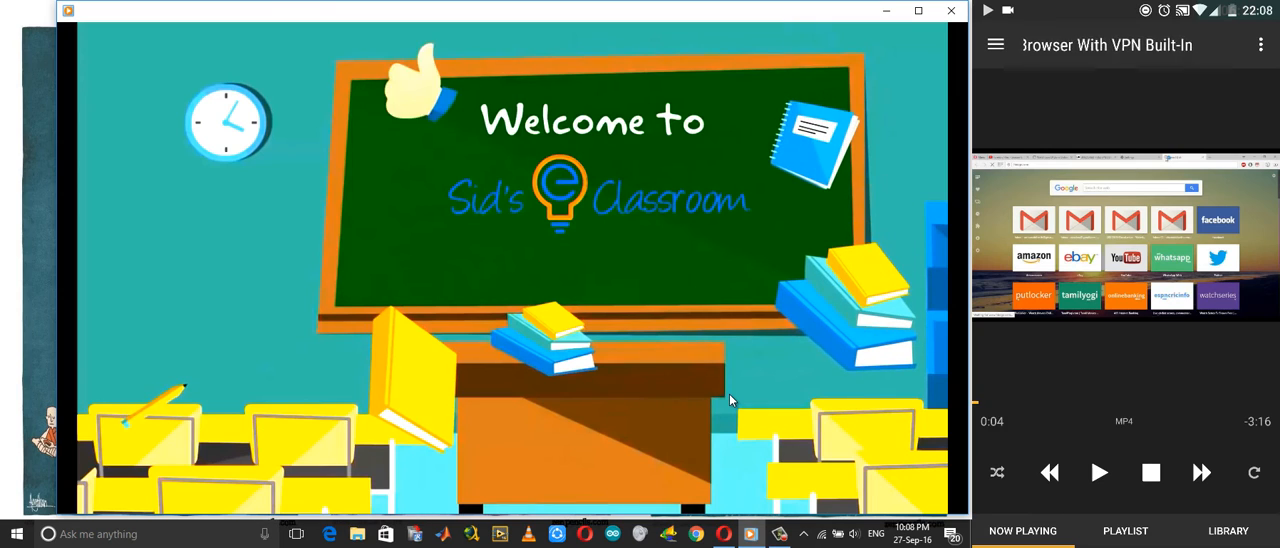
{"action": "left_click", "coordinate": [1099, 472]}
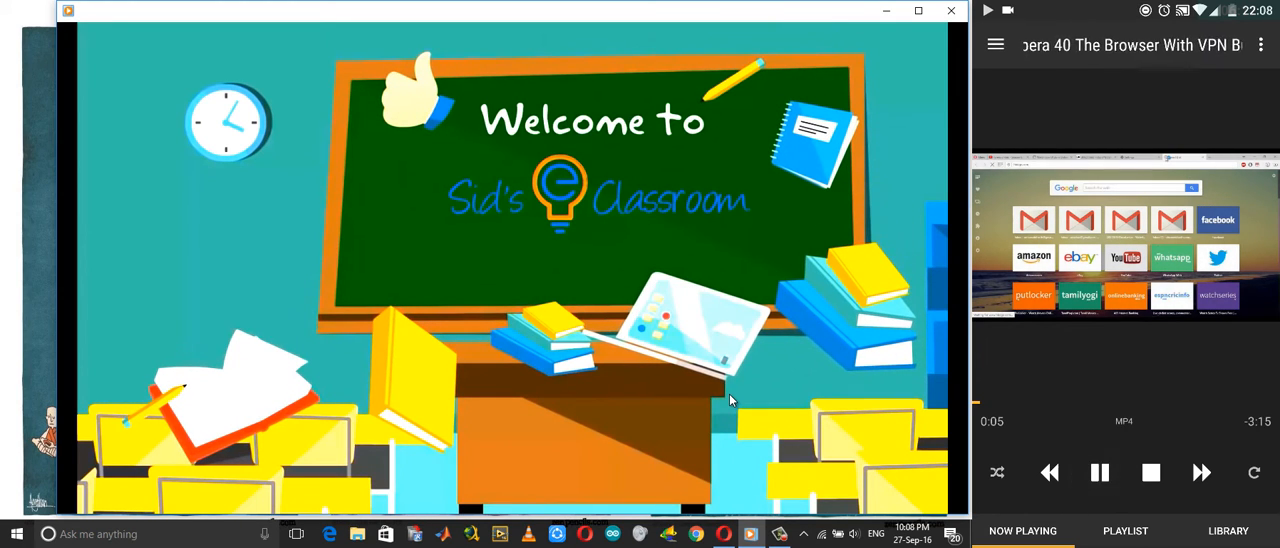
{"action": "left_click", "coordinate": [1099, 472]}
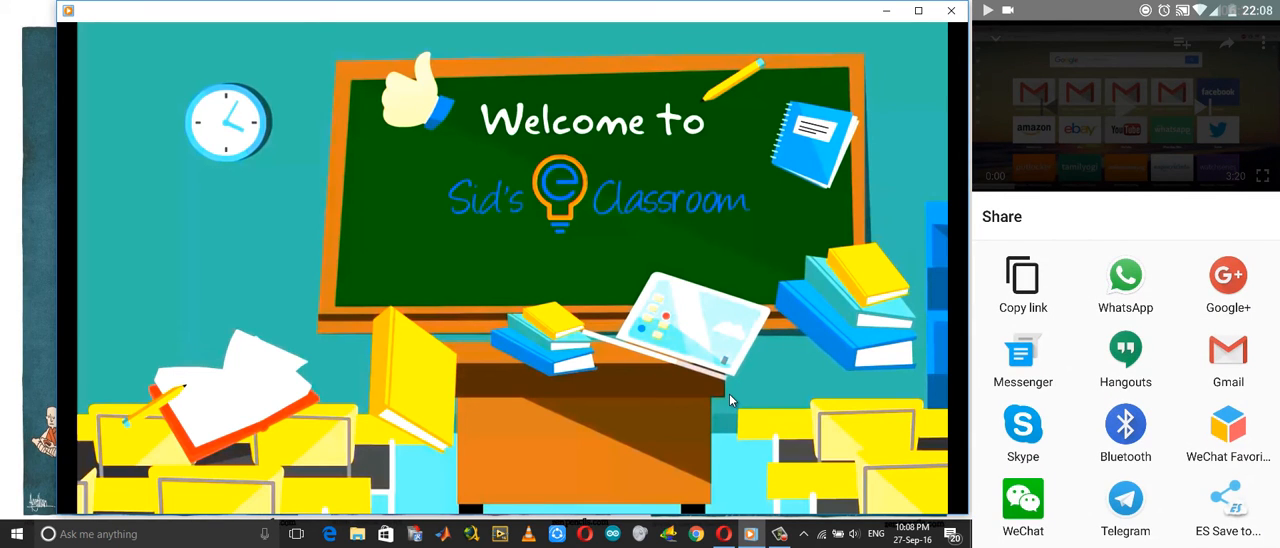
Share the Opera 40 video to AllConnect and play it on the PC renderer.
{"action": "scroll", "scroll_direction": "down", "scroll_amount": 3}
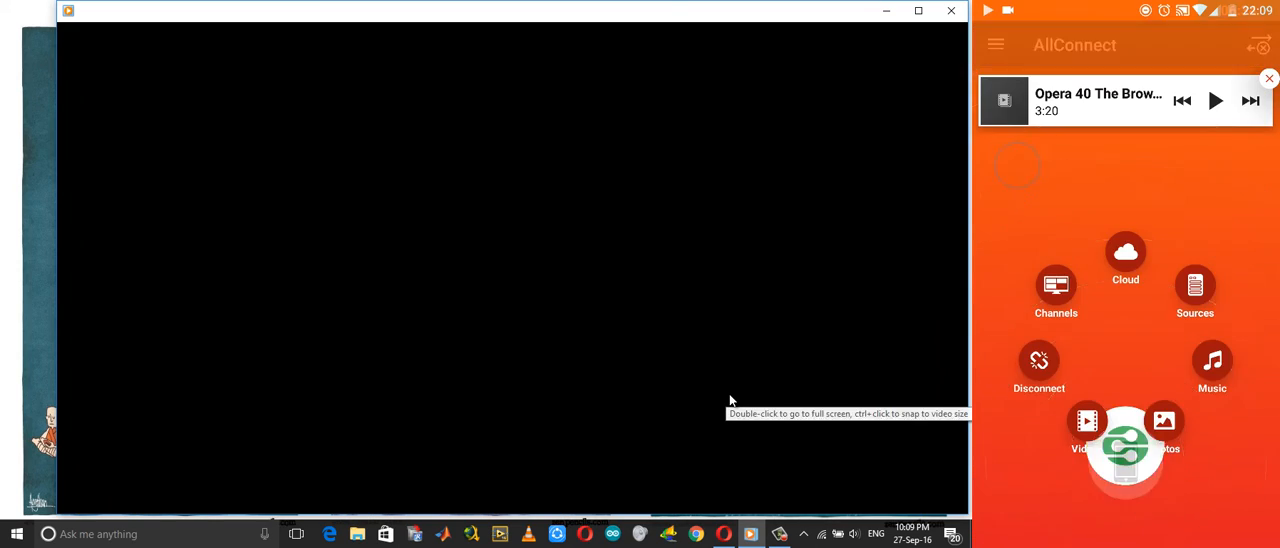
{"action": "left_click", "coordinate": [1216, 100]}
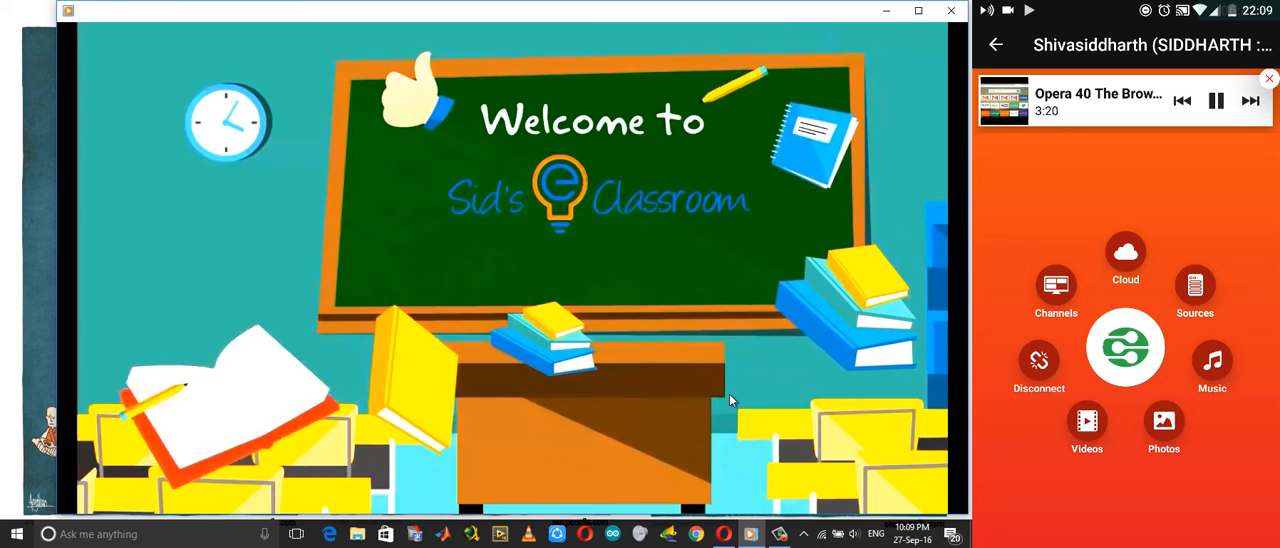
Pause, resume, then pause again the cast Opera 40 video from AllConnect's mini player.
{"action": "left_click", "coordinate": [1216, 100]}
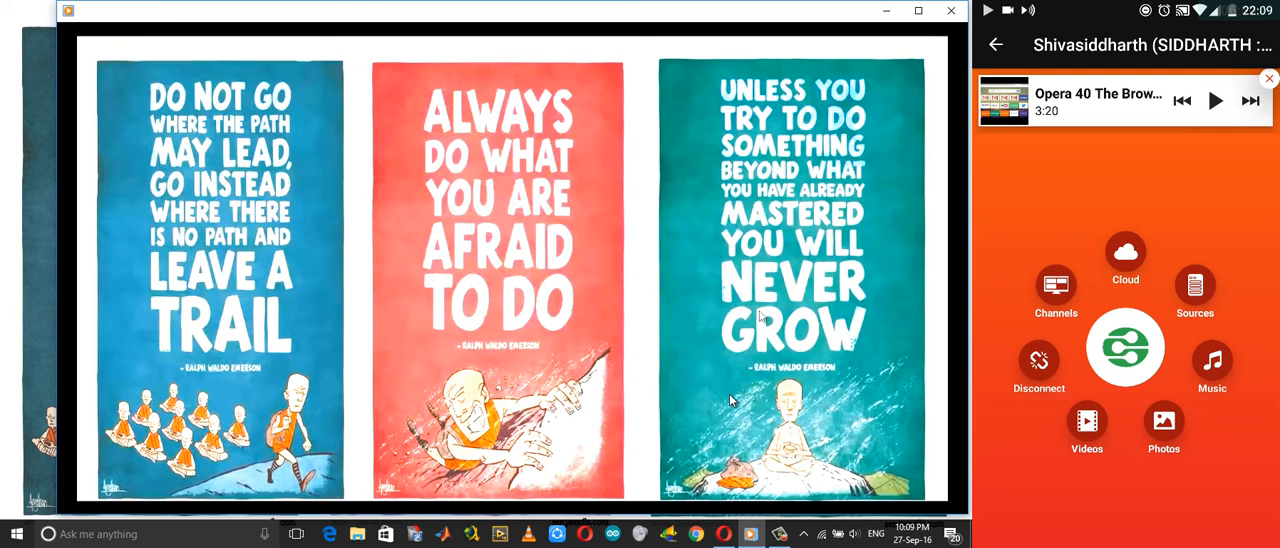
{"action": "left_click", "coordinate": [1216, 100]}
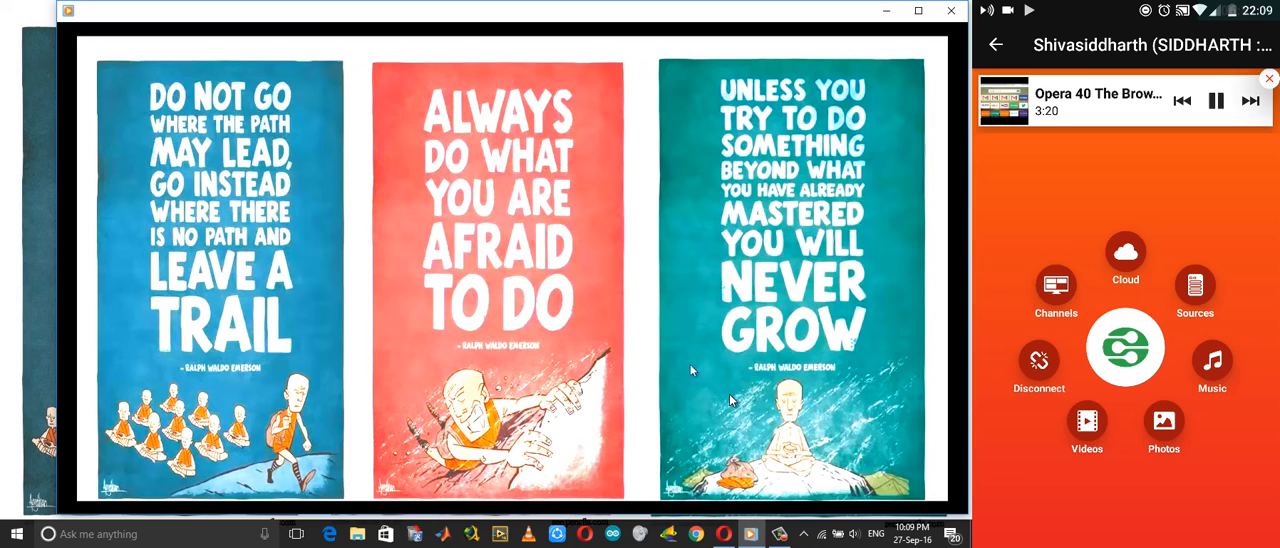
{"action": "left_click", "coordinate": [1215, 100]}
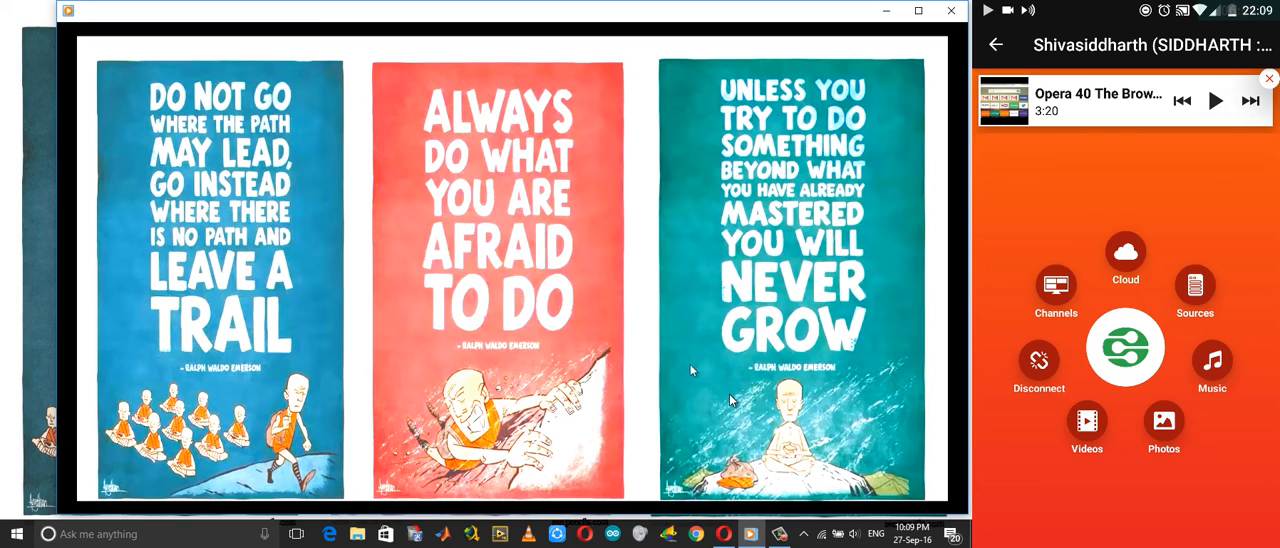